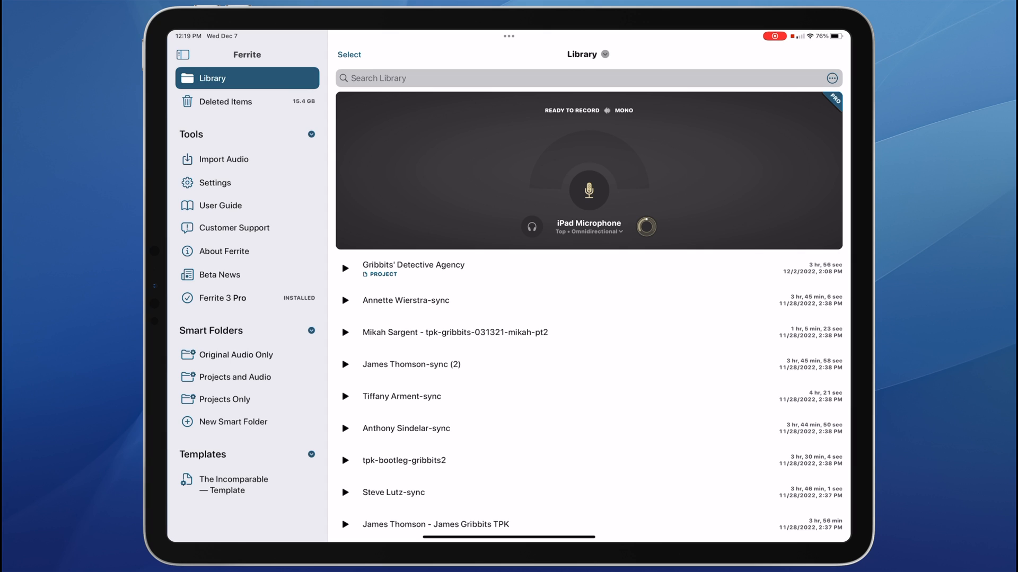
- Create a new smart folder and name it Theme Songs
left_click(214, 182)
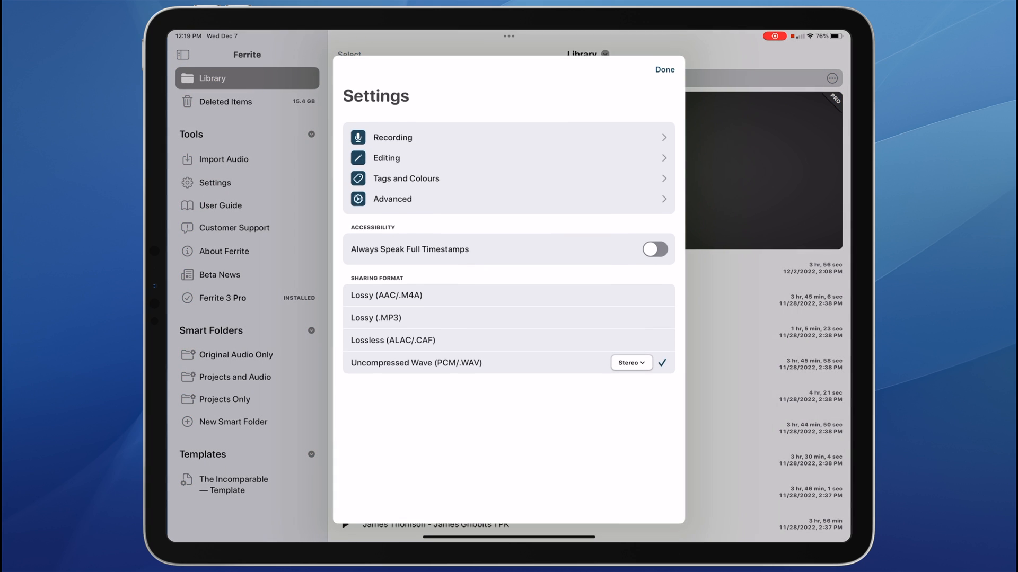
left_click(220, 204)
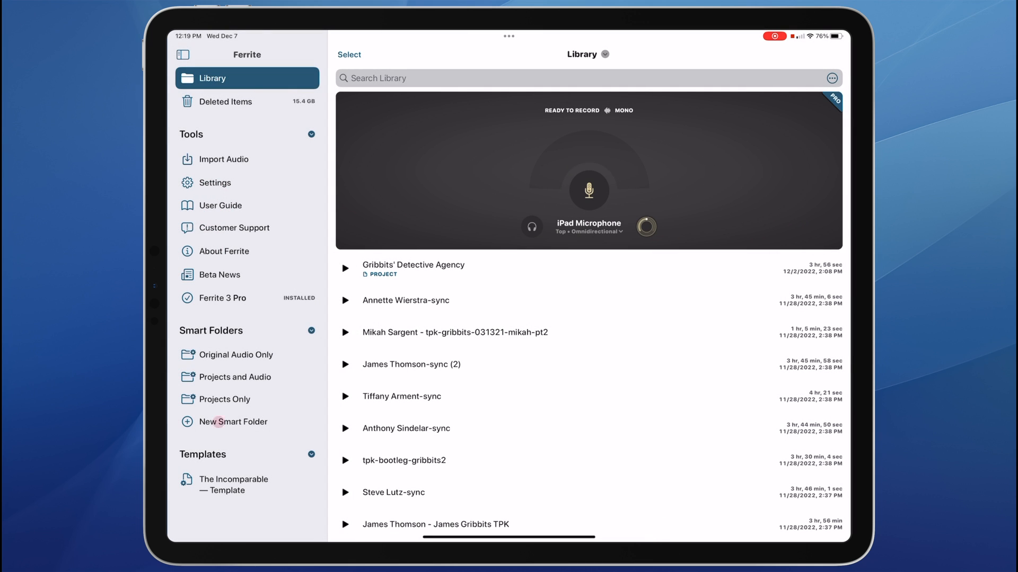
left_click(234, 422)
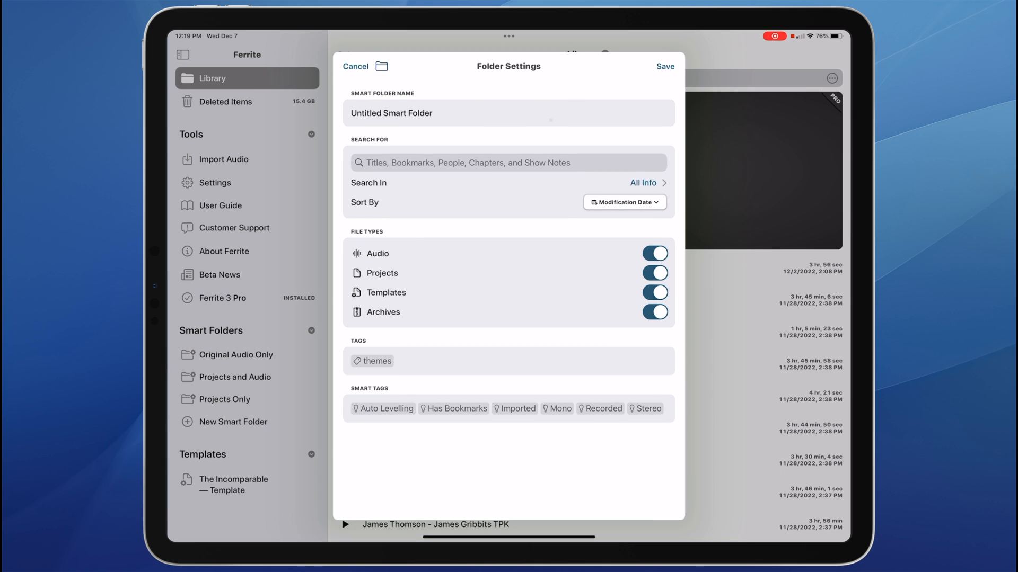
left_click(508, 114)
type("Theme Songs")
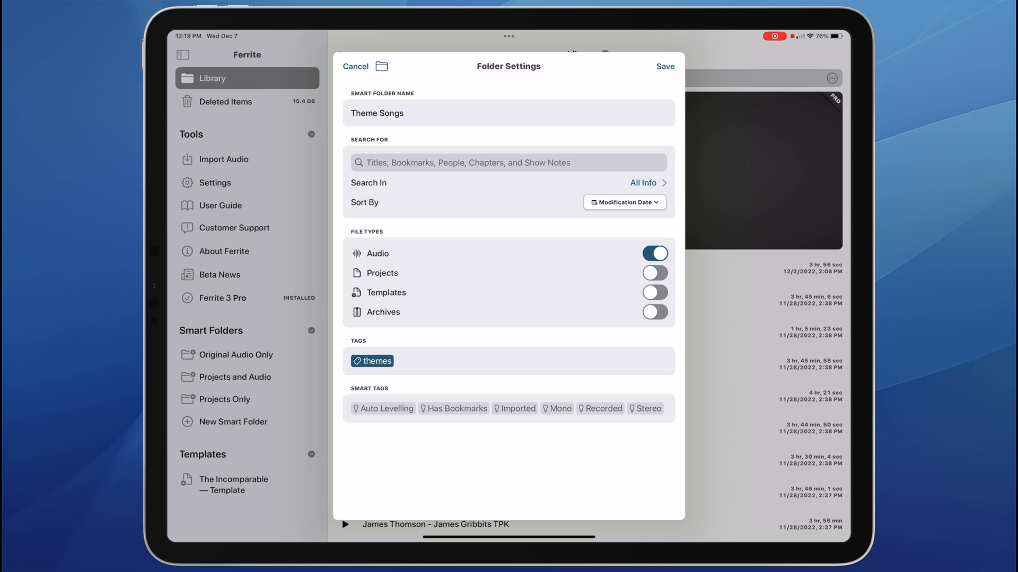
- Sort the Theme Songs folder by name and save it
left_click(624, 202)
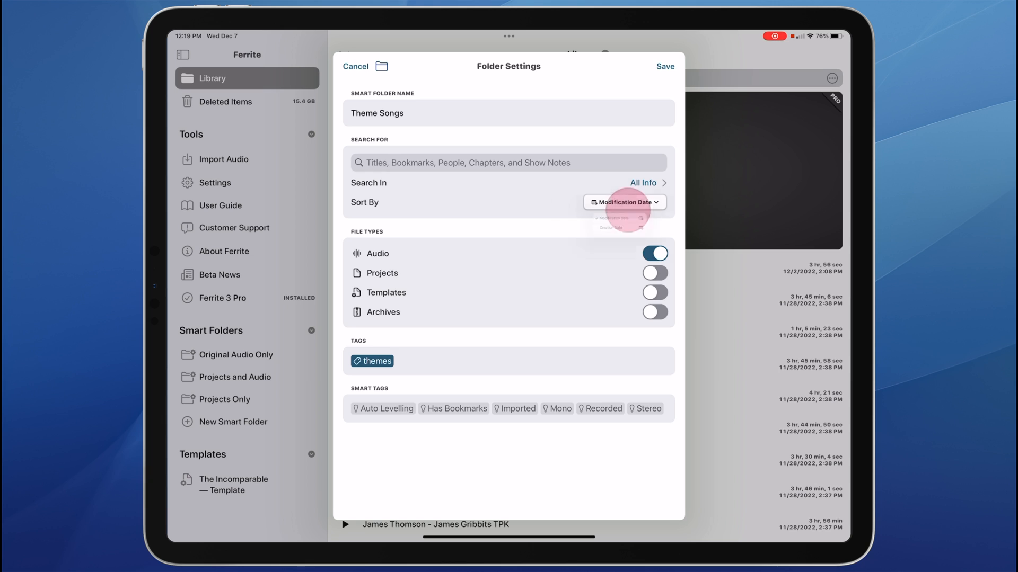
left_click(641, 202)
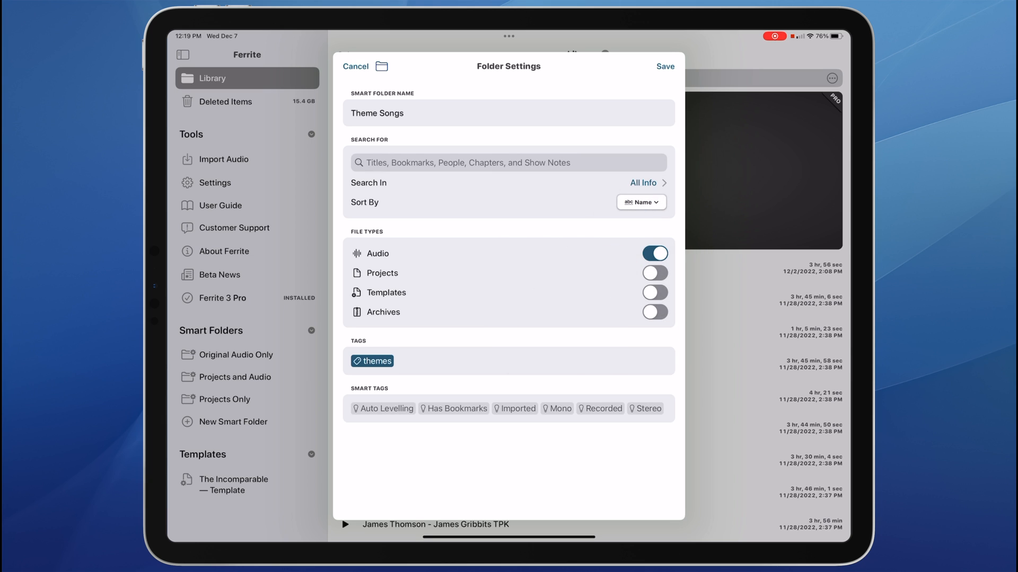
left_click(664, 65)
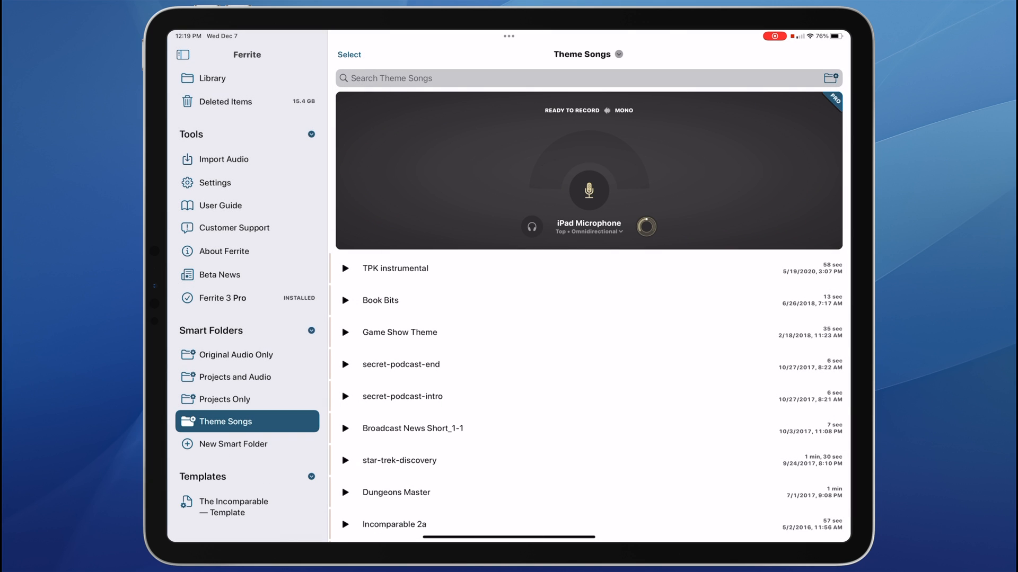
left_click(233, 354)
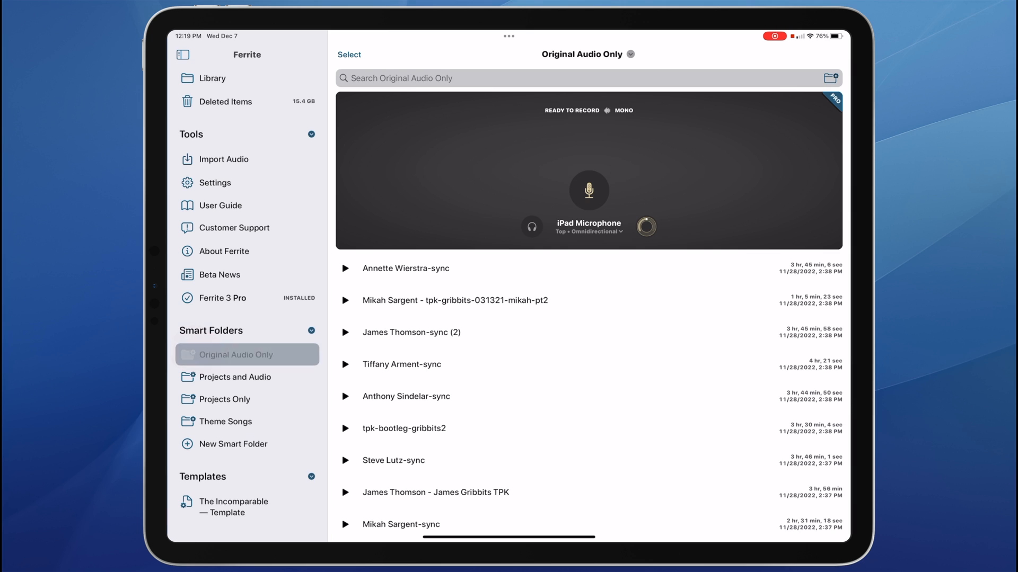
left_click(224, 400)
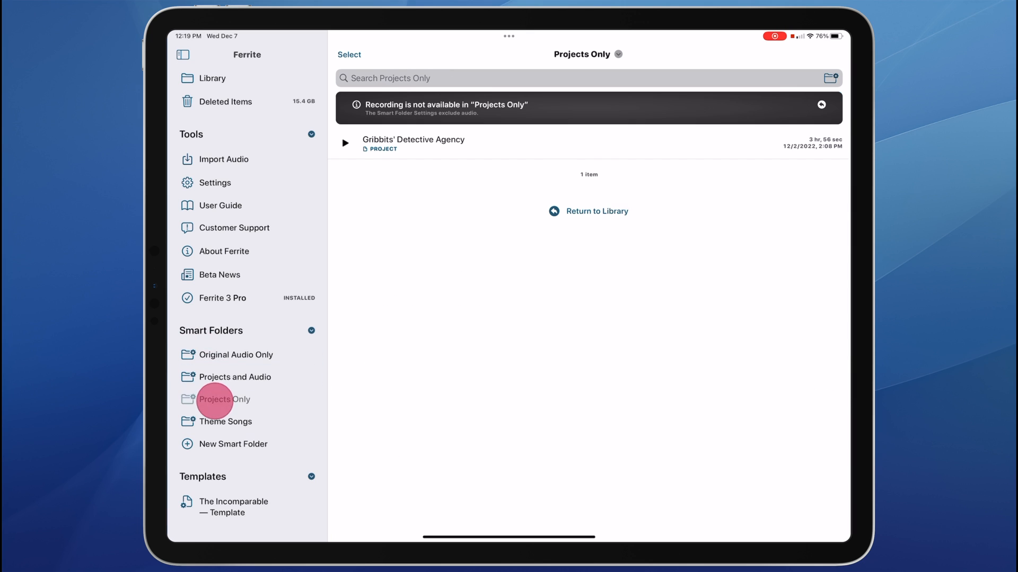
left_click(225, 421)
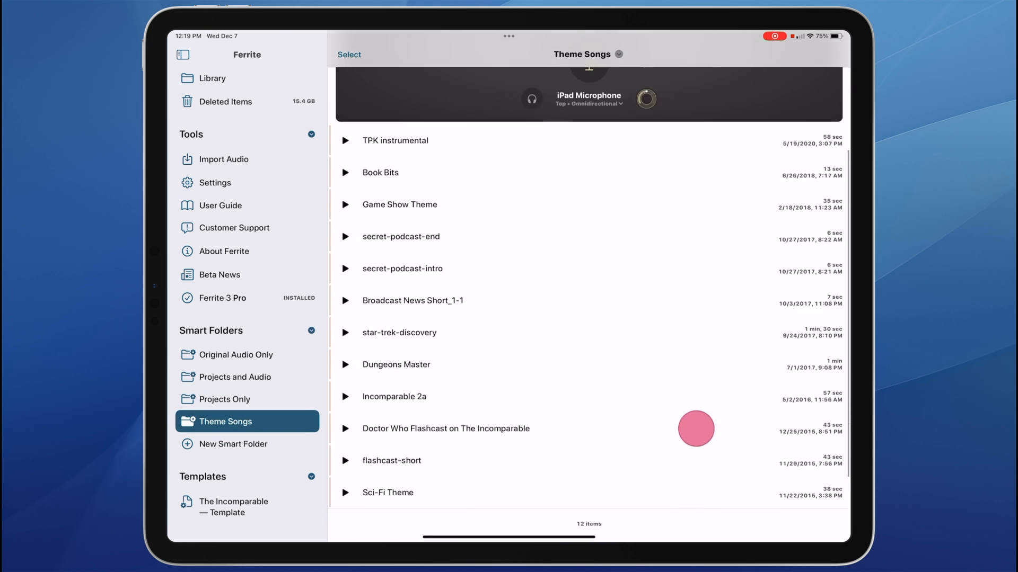
scroll("down", 3)
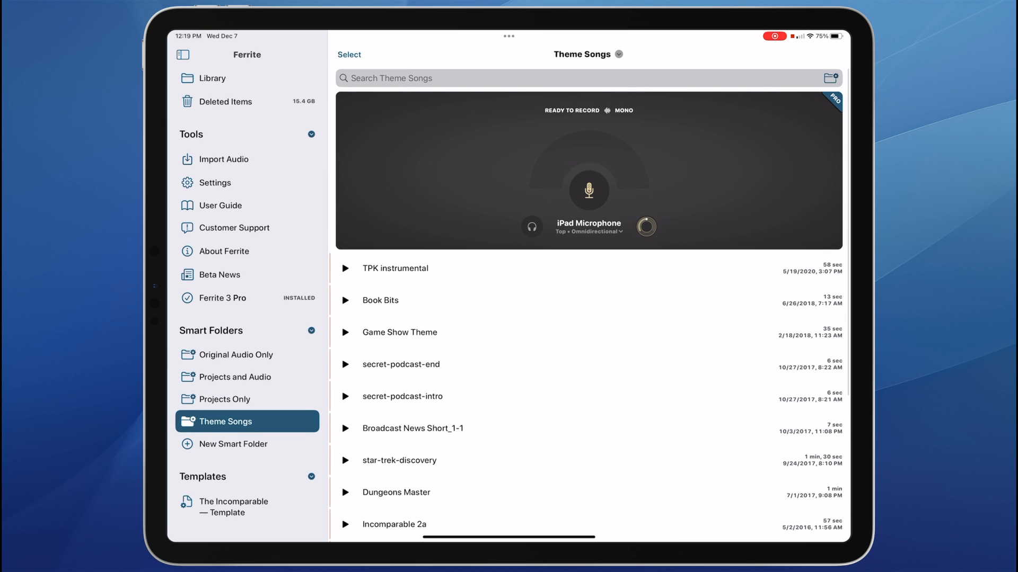
left_click(224, 400)
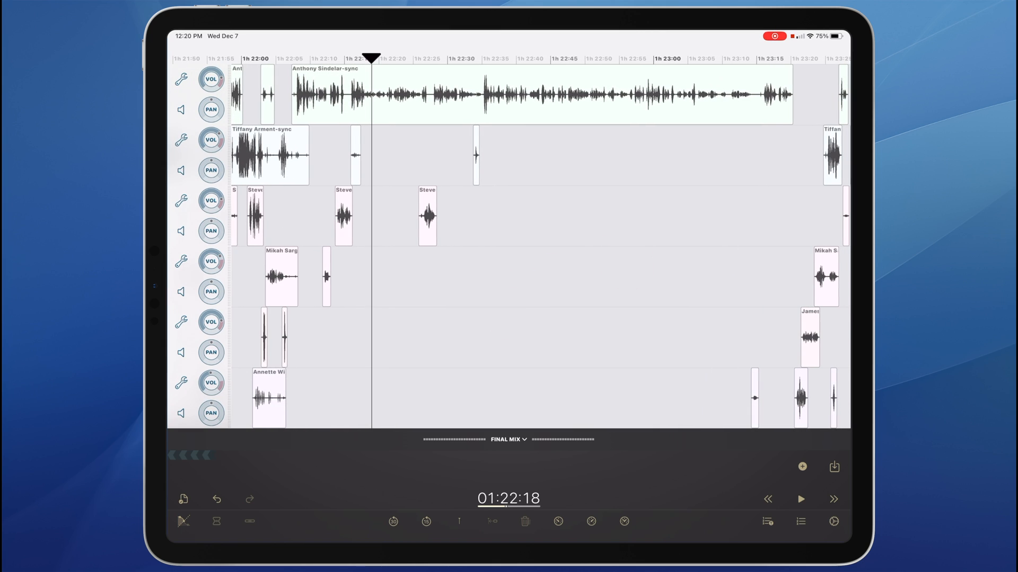
- Play the podcast project, then bring up the toolbar customisation options
left_click(800, 499)
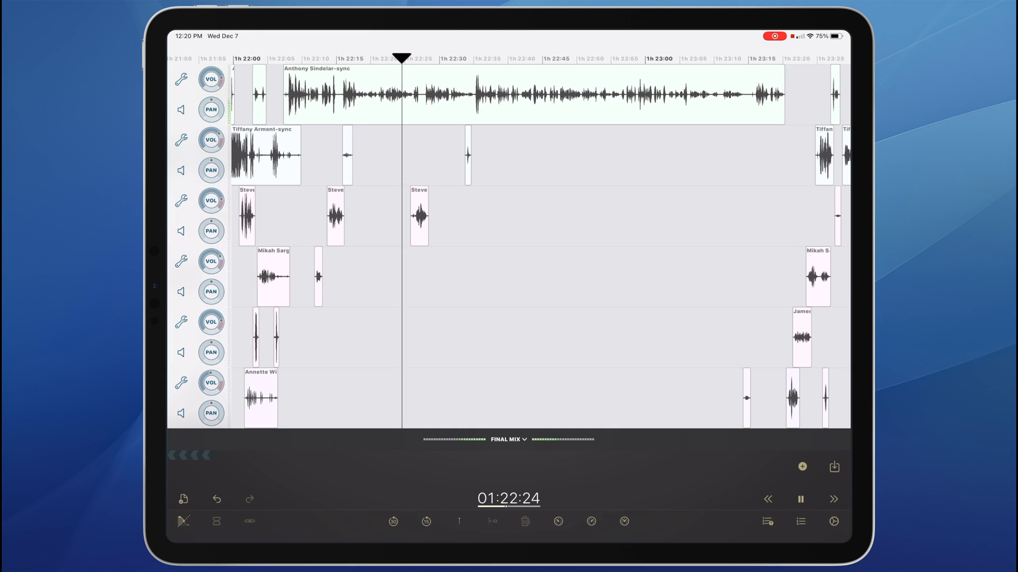
left_click(800, 499)
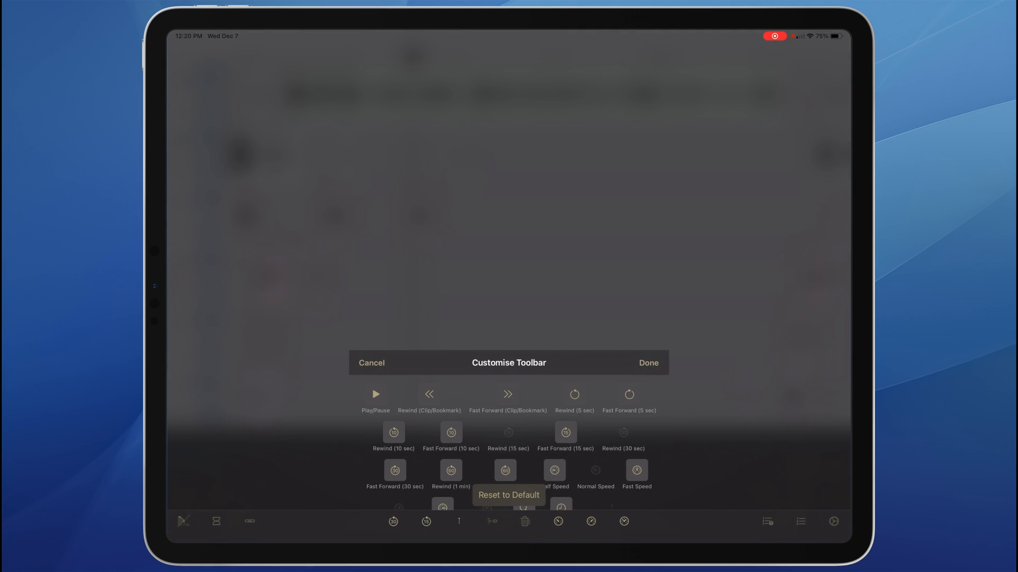
- Add the Half Speed shortcut to the bottom editing toolbar
scroll("down", 3)
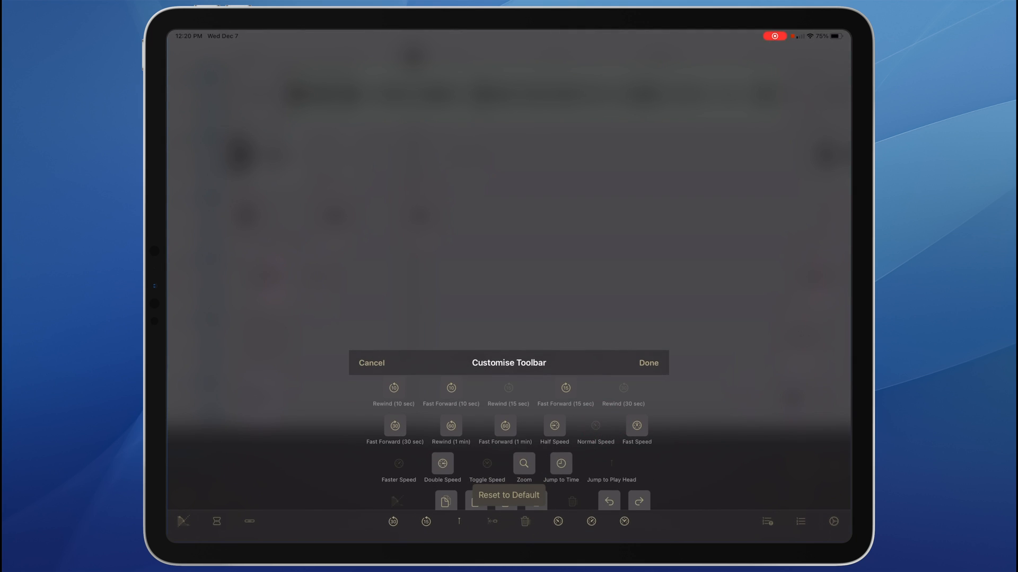
left_click(553, 426)
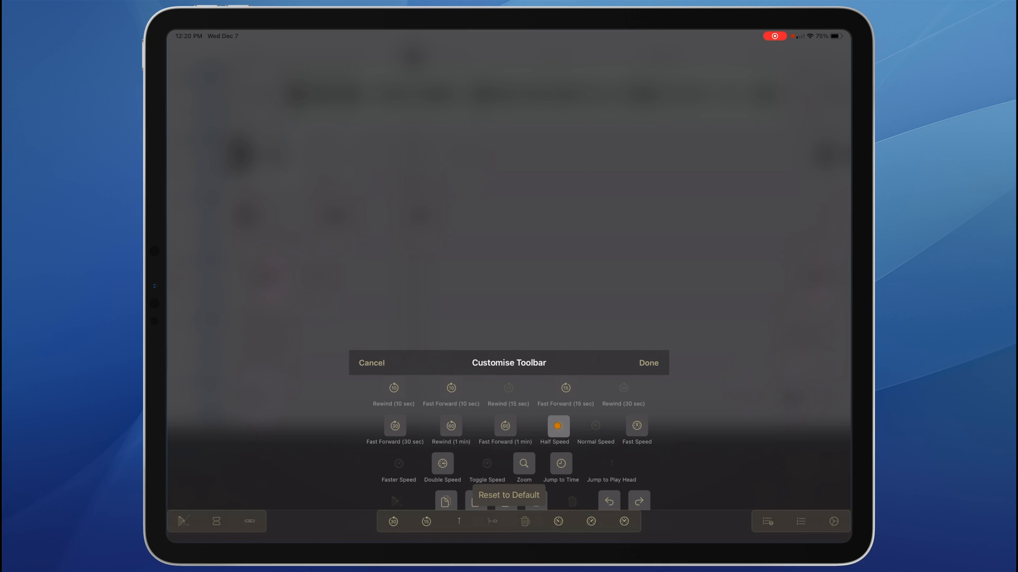
left_click_drag(555, 426, 572, 526)
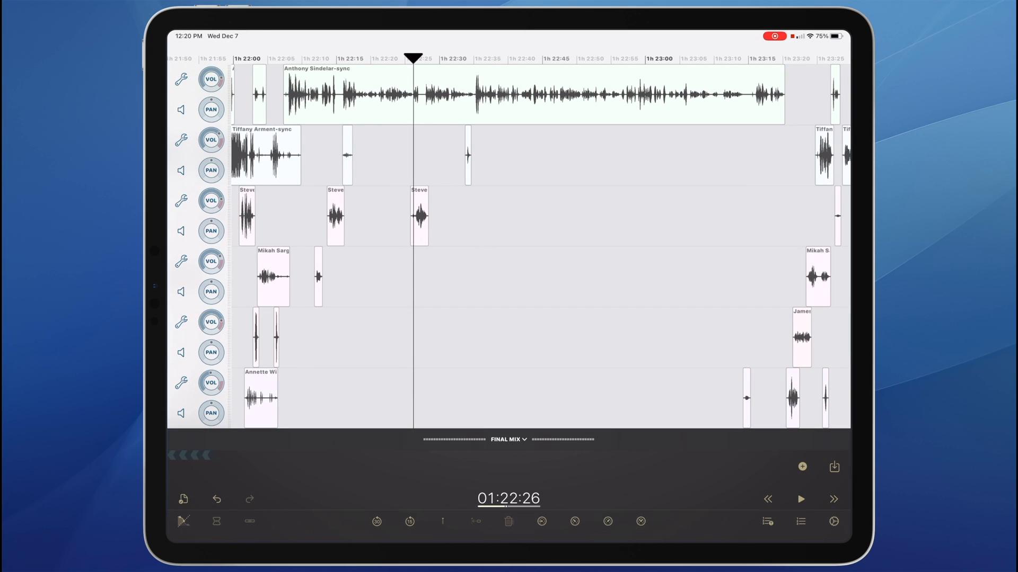
- Play the podcast further, partly at half speed, then reopen Customise Toolbar
left_click(801, 499)
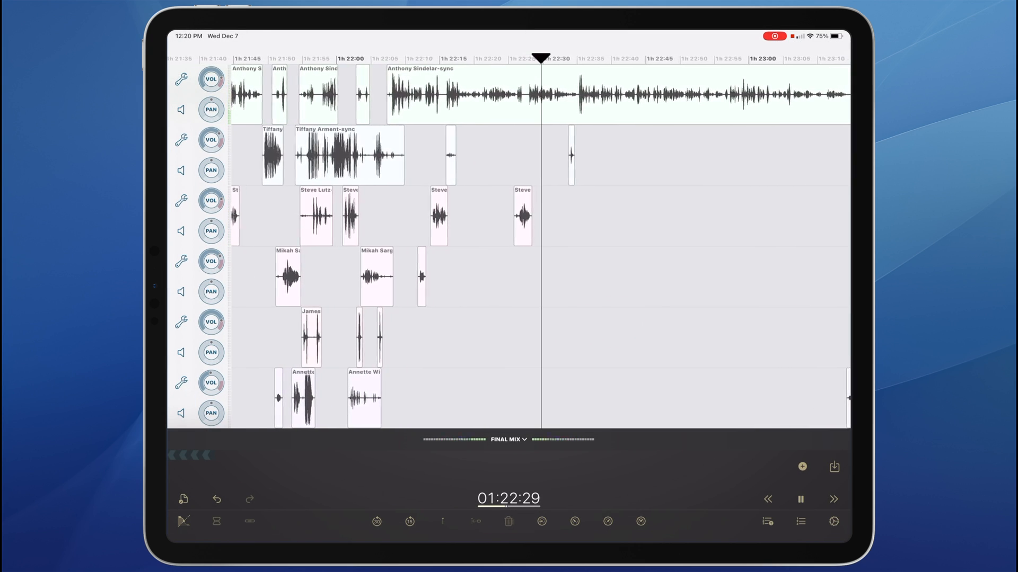
left_click(800, 499)
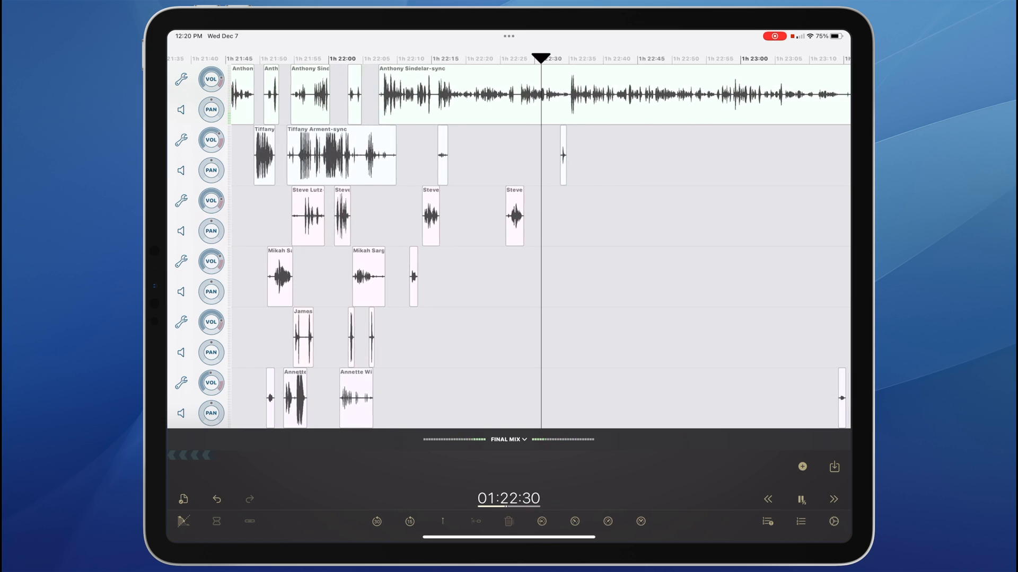
left_click(802, 500)
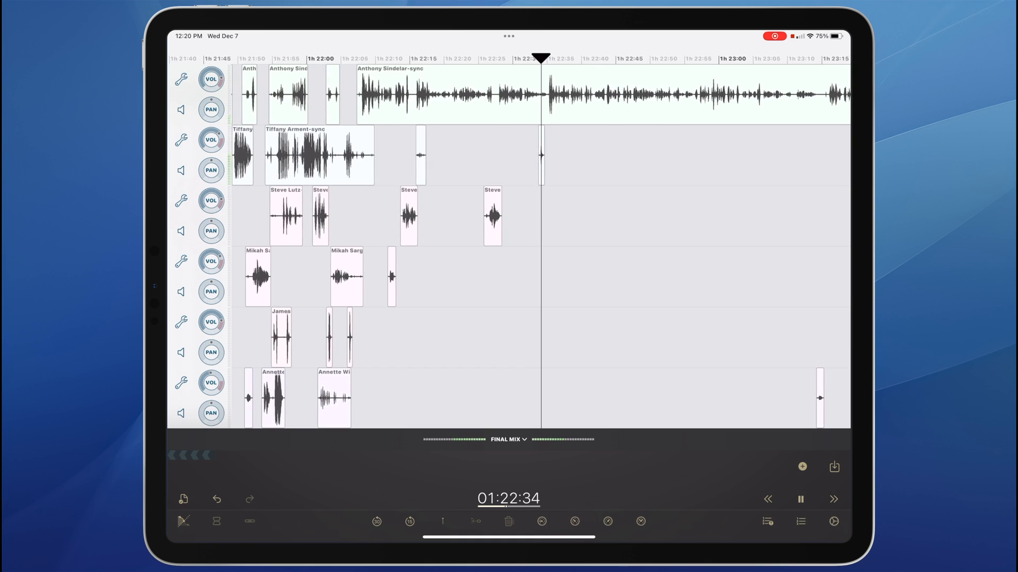
left_click(800, 499)
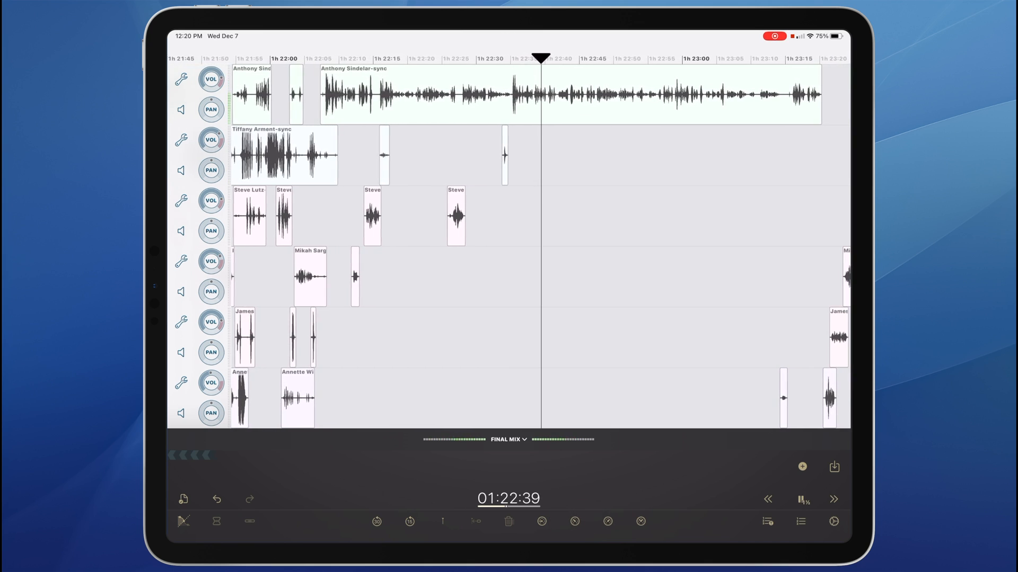
left_click(804, 499)
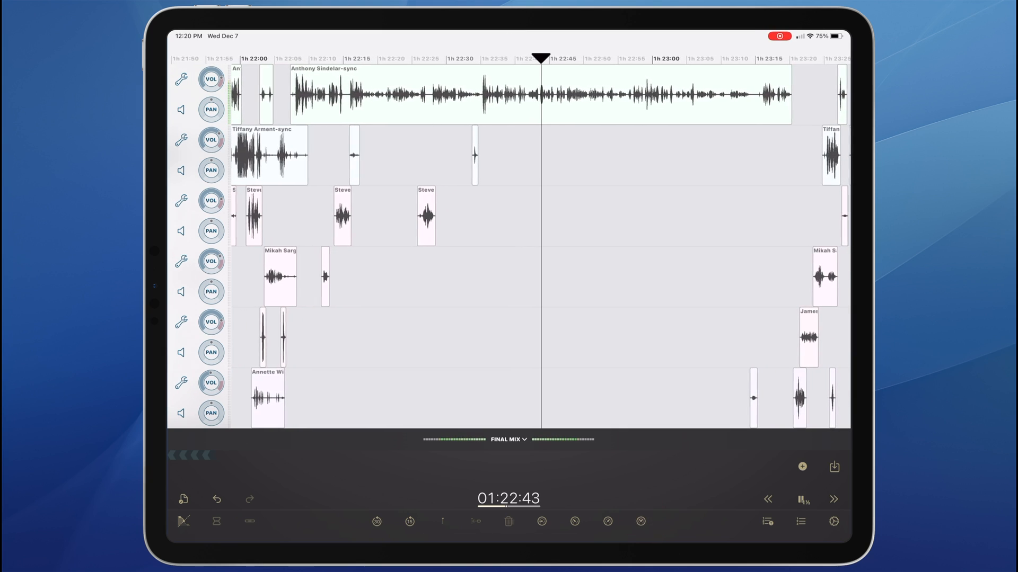
scroll("left", 3)
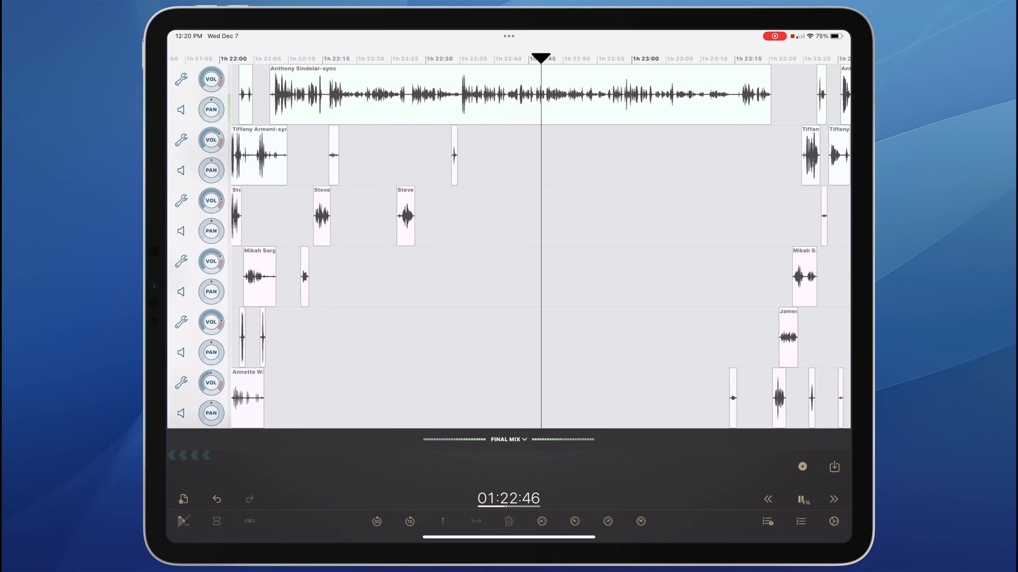
left_click(800, 499)
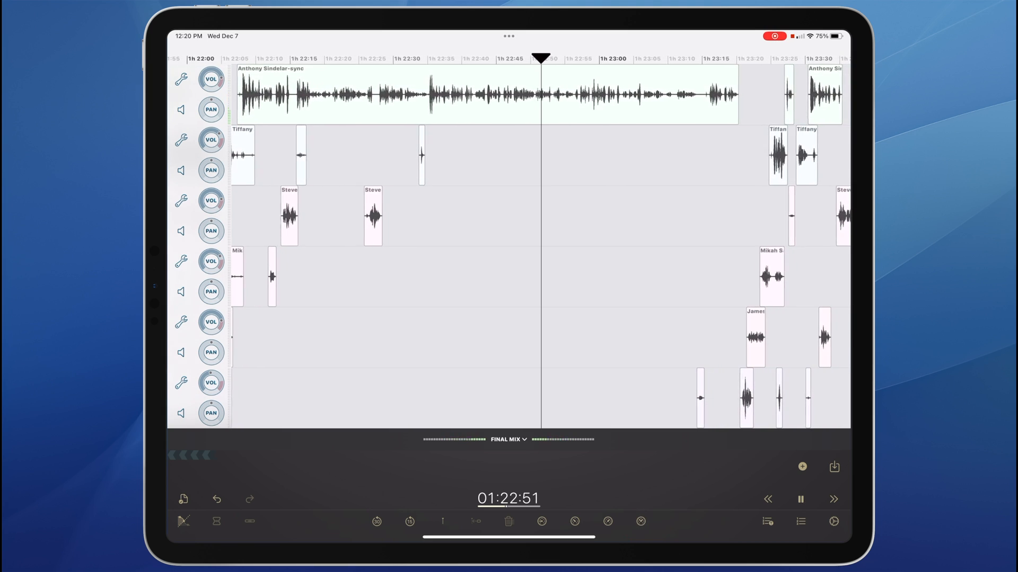
left_click(801, 500)
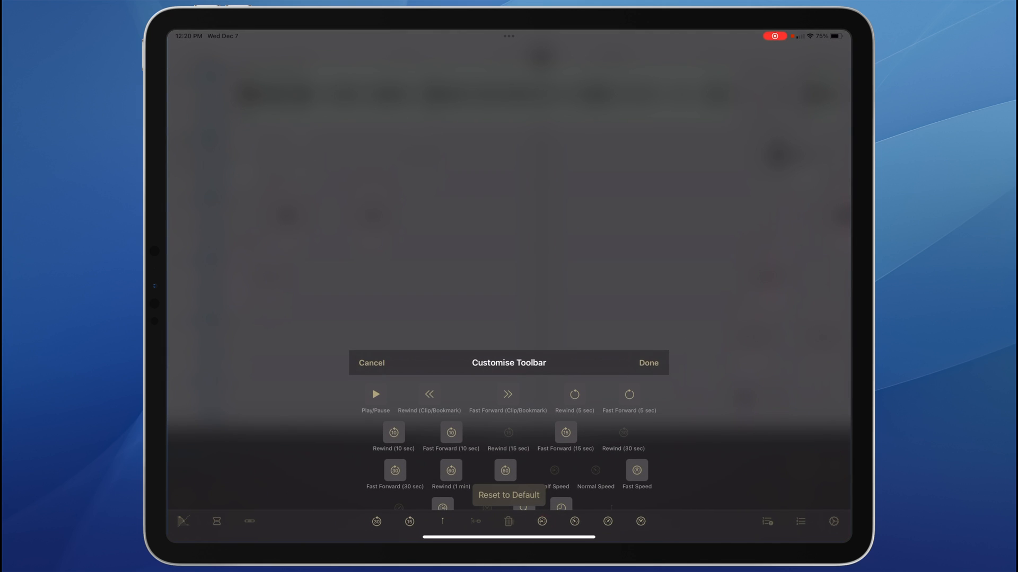
- Look through the toolbar options and close the sheet without changes
scroll("down", 3)
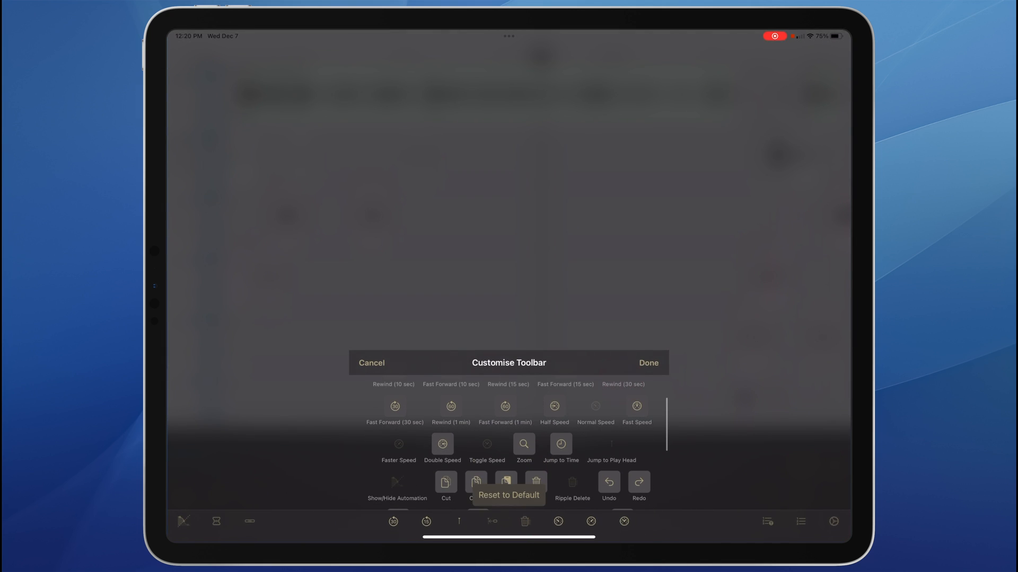
left_click(442, 445)
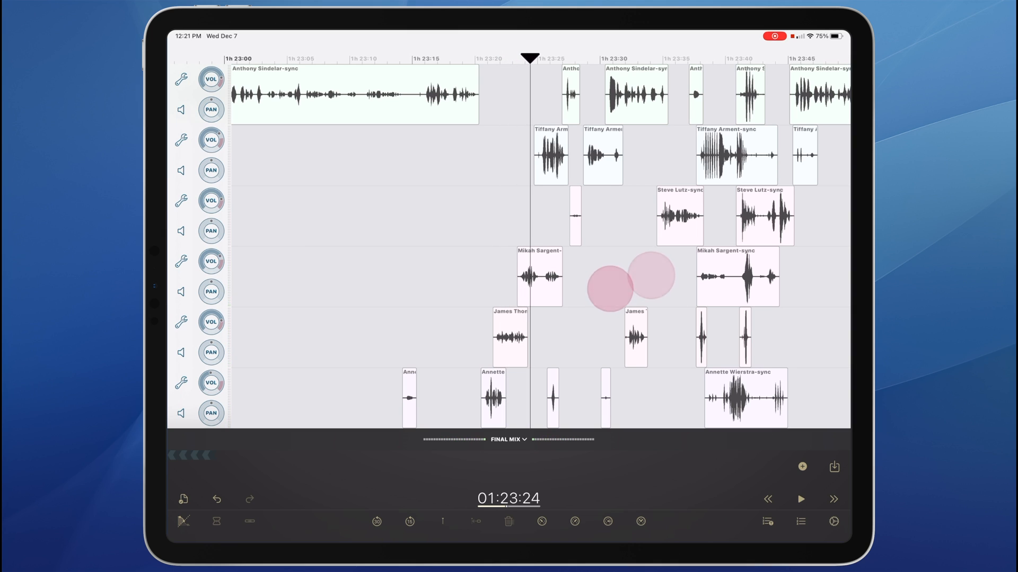
- Move the playhead to about 1h 23m 28s and mark the later clips on every track
left_click(801, 499)
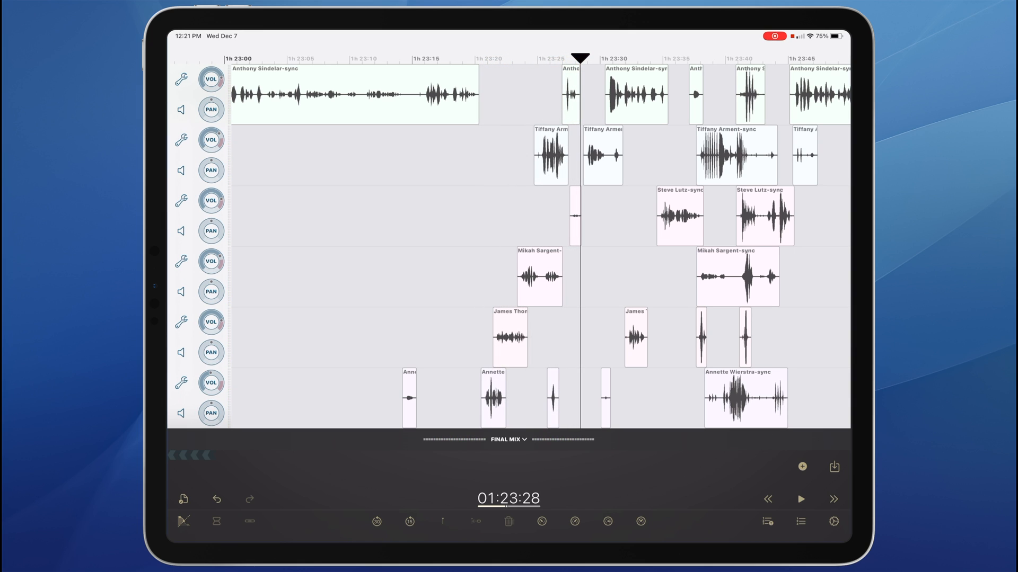
left_click(493, 396)
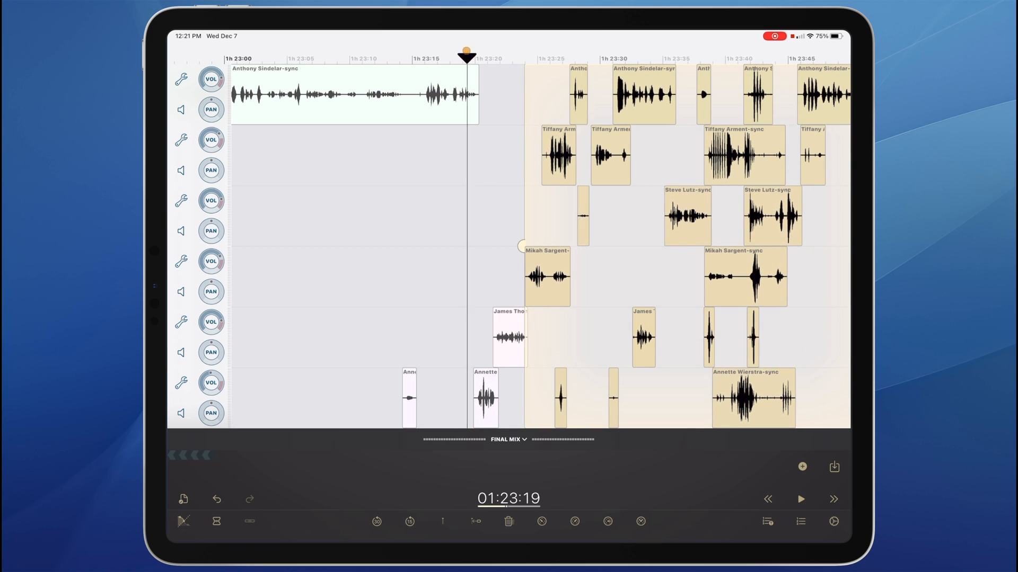
- Delete the stray Mikah Sargent clip near 1h 23m 24s and play back the edit
left_click(801, 499)
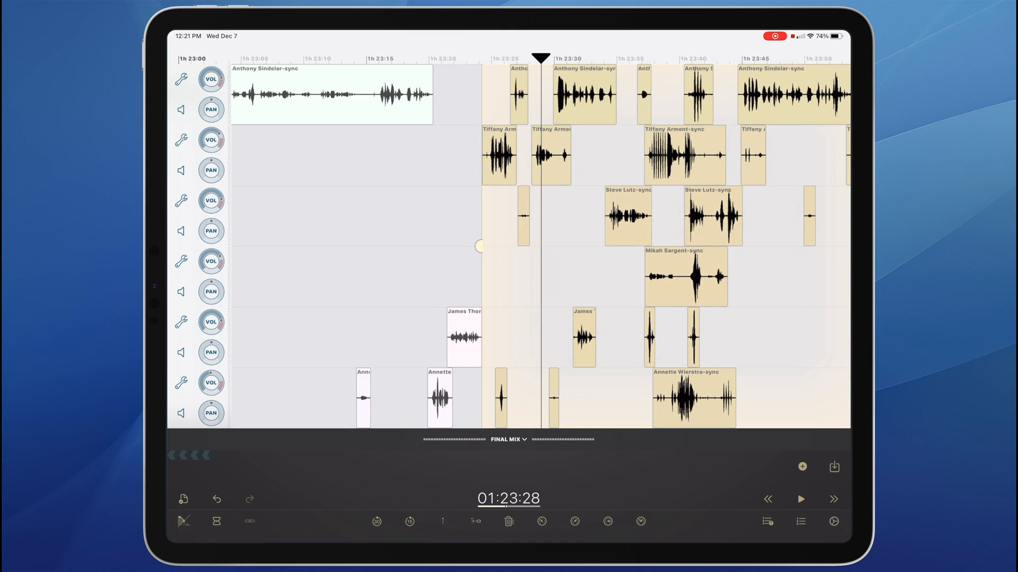
left_click(801, 499)
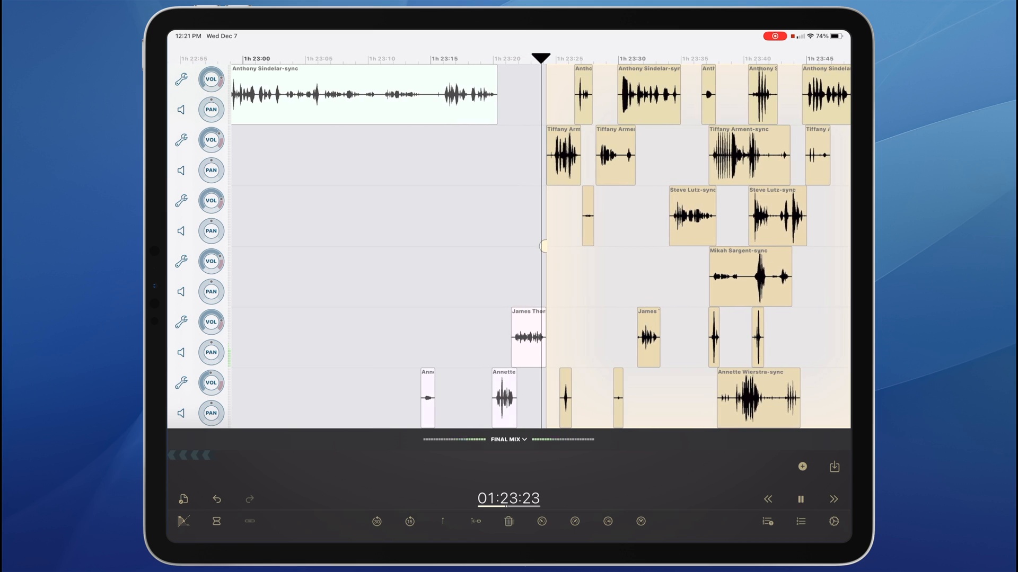
left_click(799, 499)
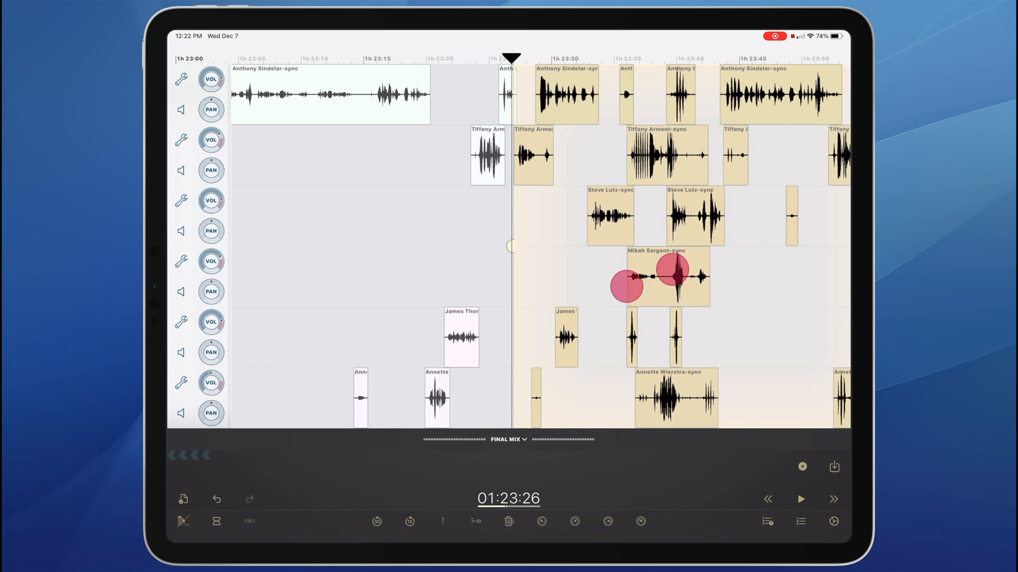
left_click(802, 499)
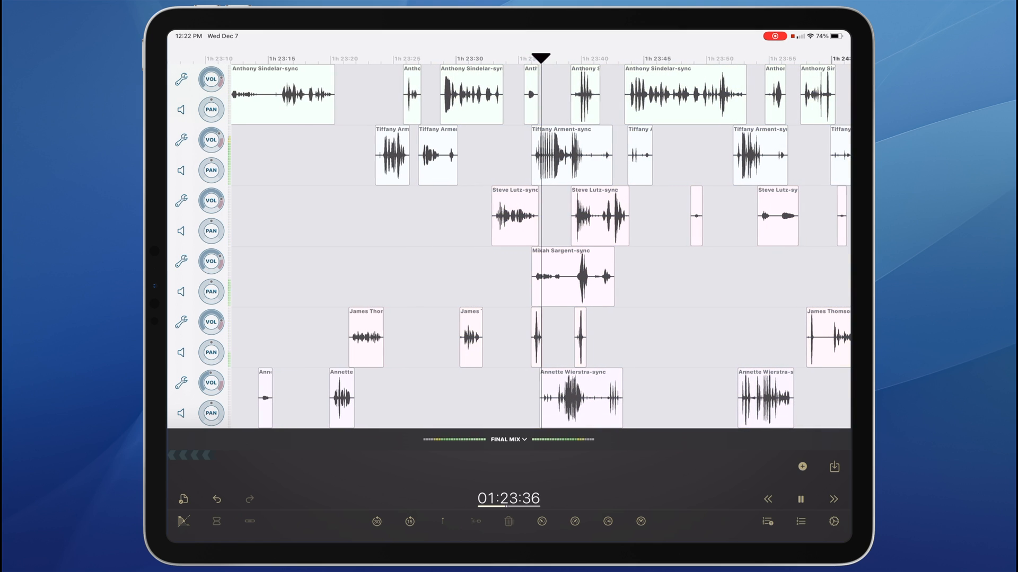
left_click(470, 94)
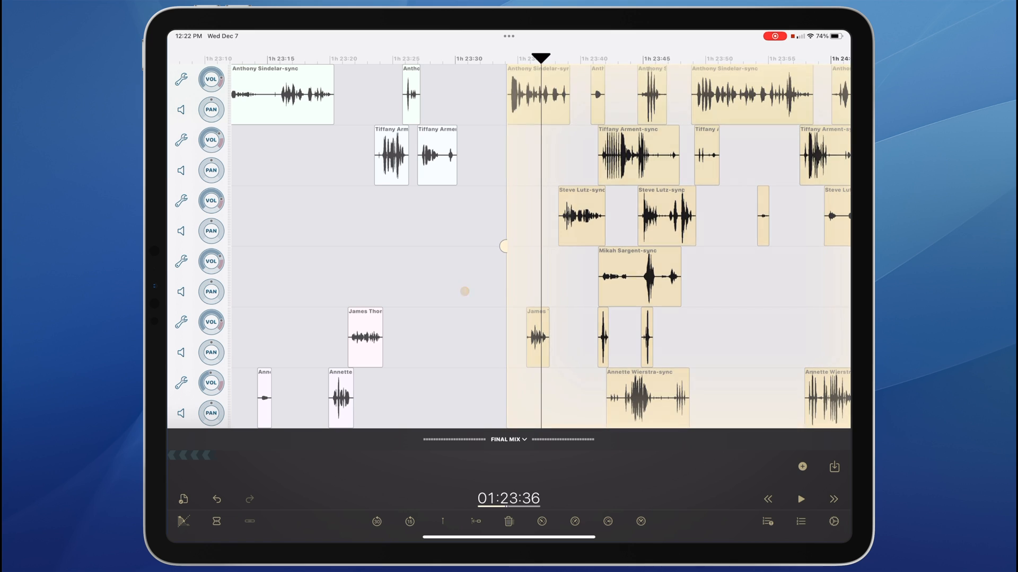
left_click_drag(536, 337, 452, 336)
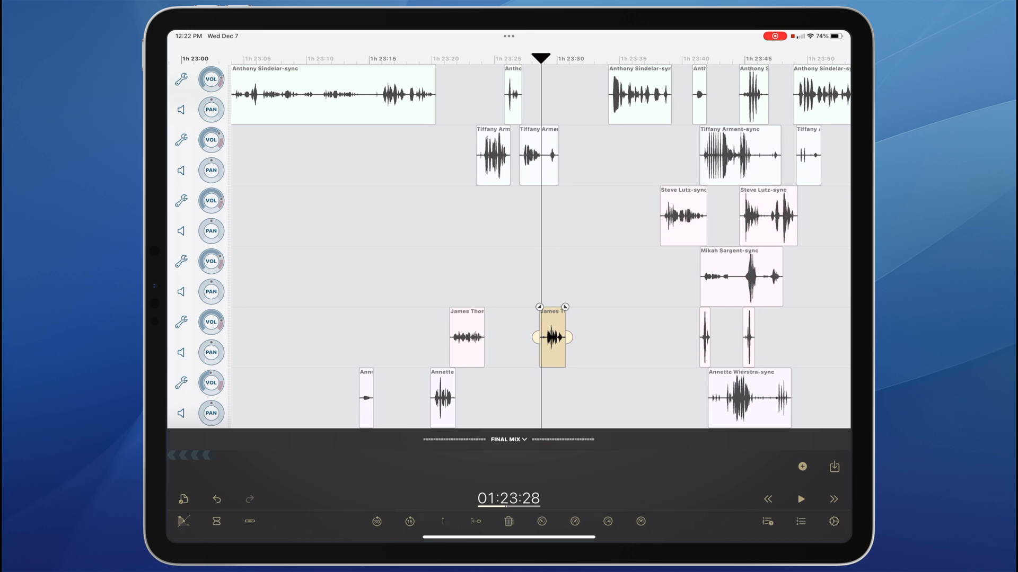
left_click(800, 499)
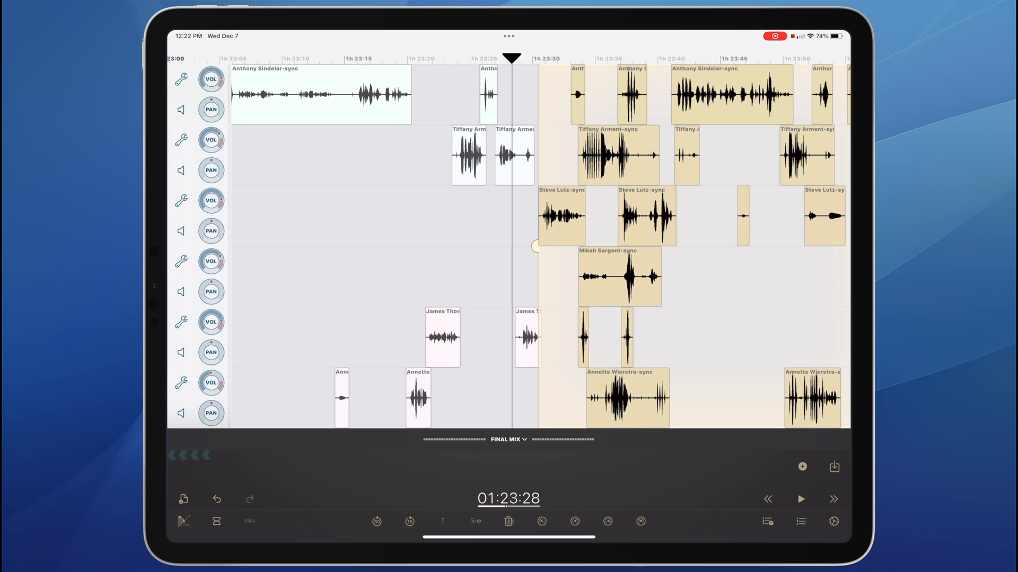
left_click(800, 499)
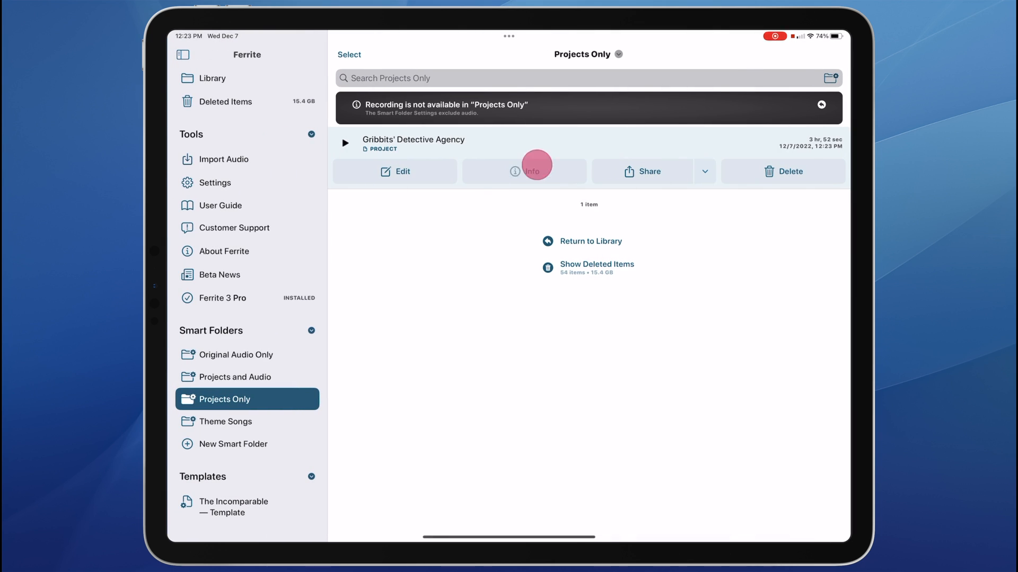
left_click(524, 172)
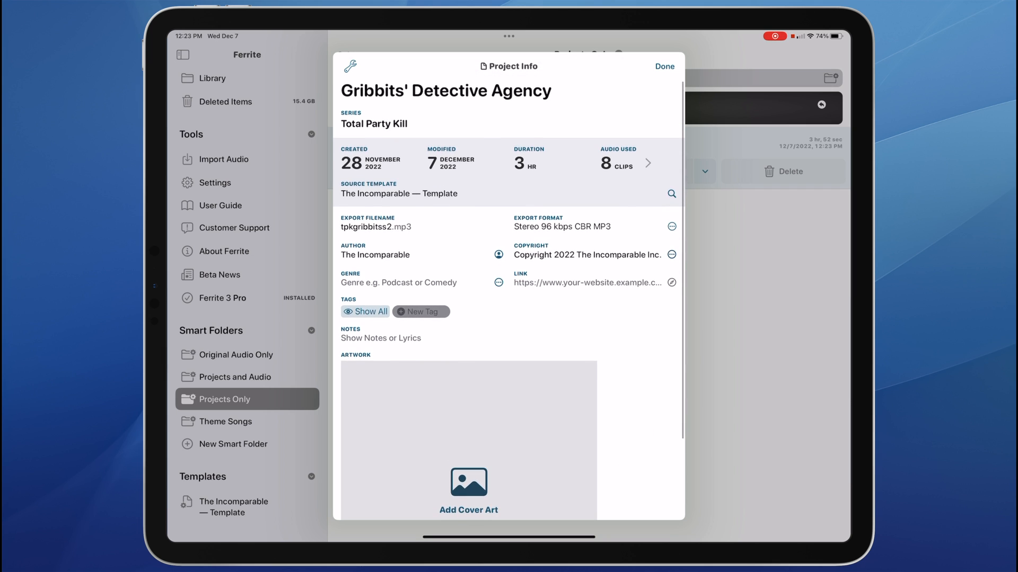
left_click(626, 163)
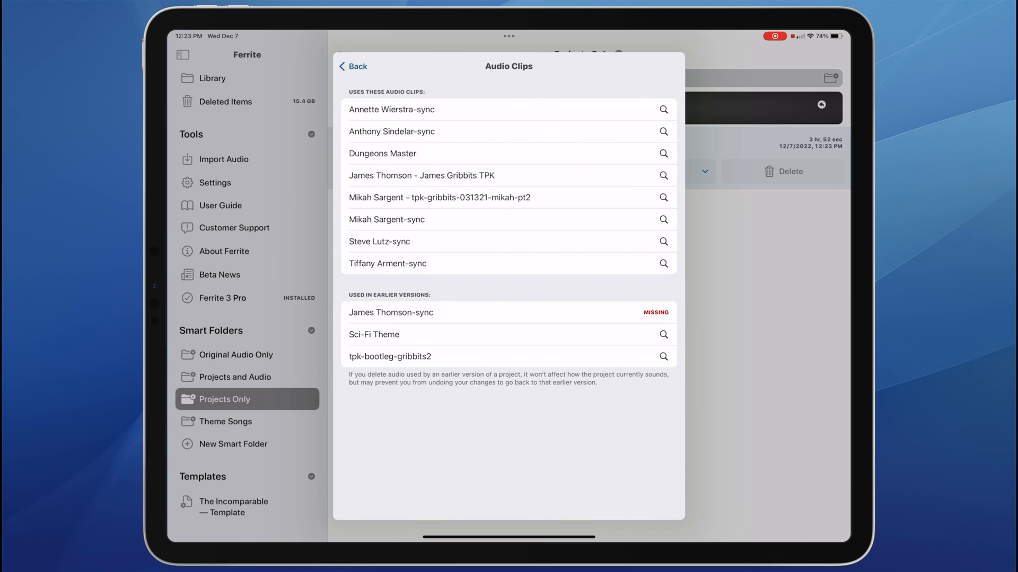
left_click(352, 66)
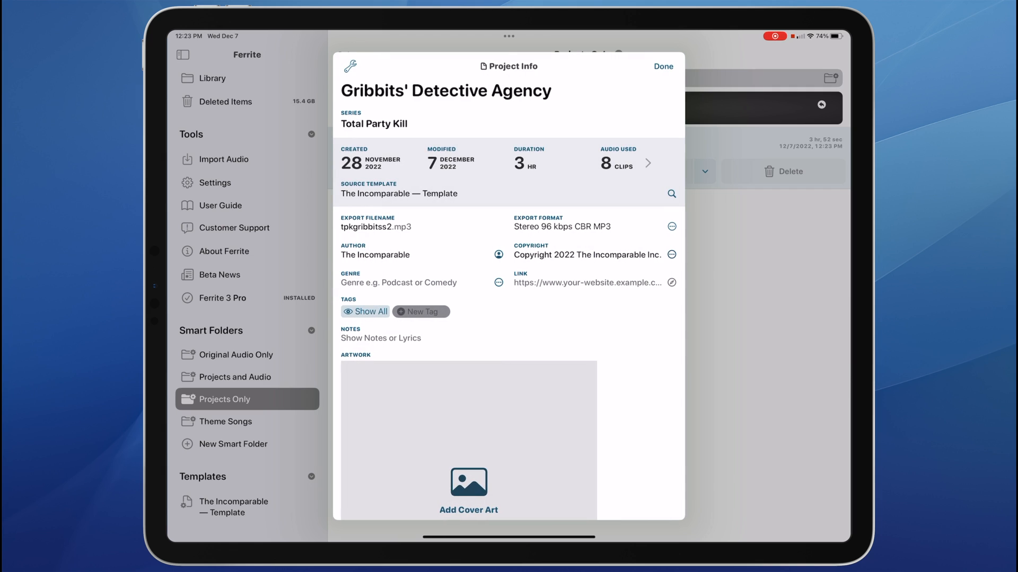
left_click(349, 66)
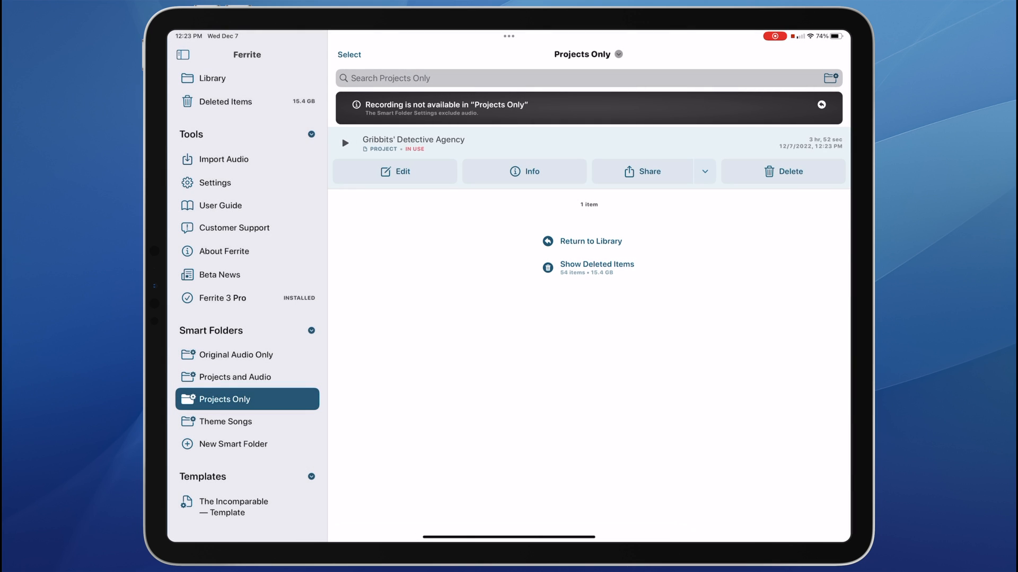
left_click(704, 172)
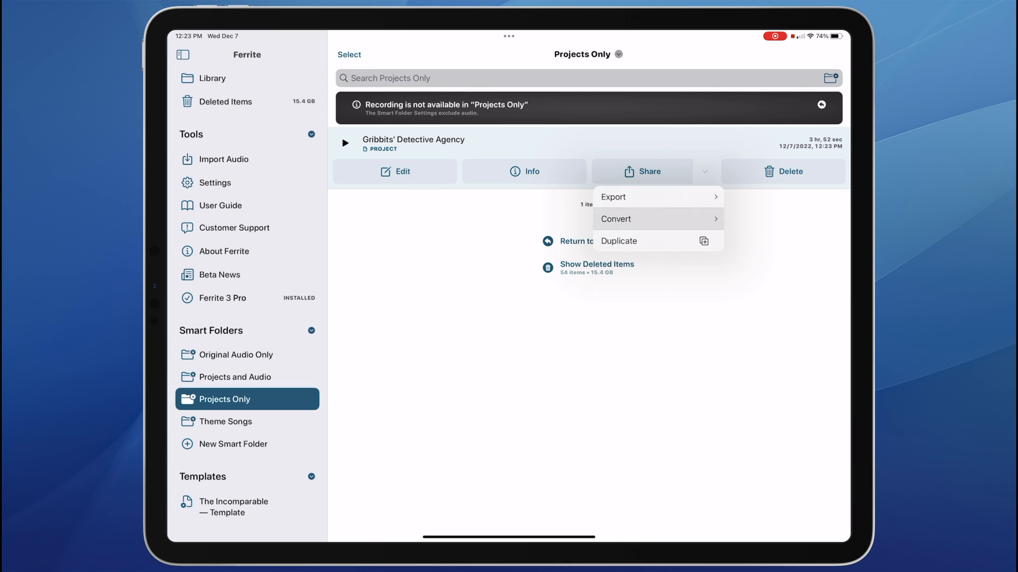
left_click(705, 172)
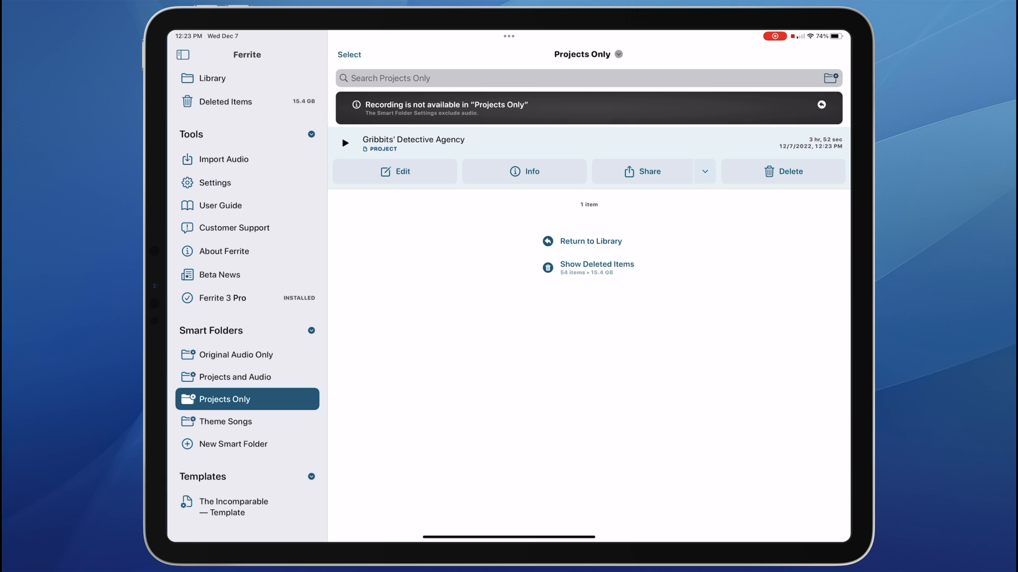